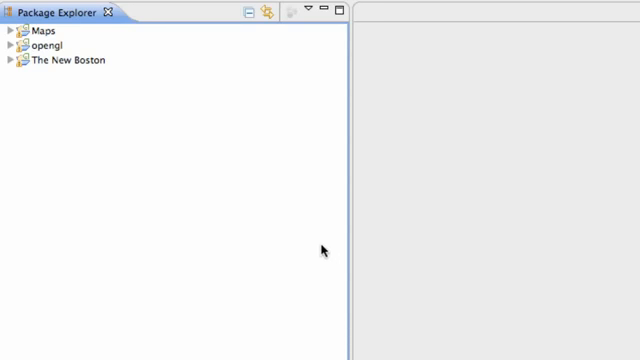
mouse_move(203, 187)
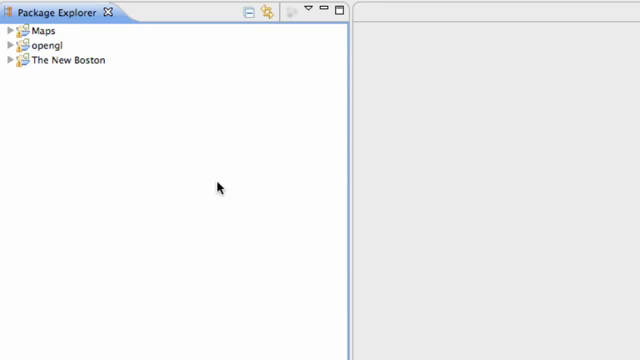
mouse_move(228, 184)
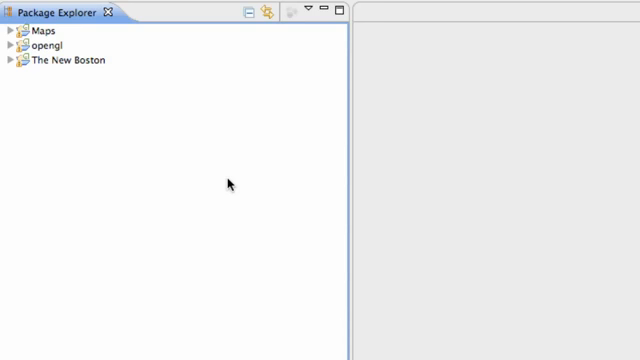
mouse_move(115, 137)
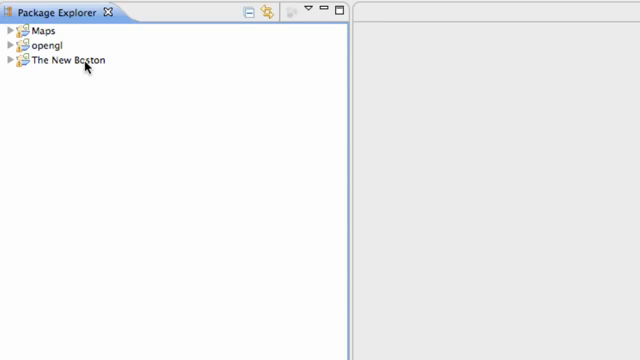
Start the Export Signed Application Package wizard for The New Boston project
right_click(70, 62)
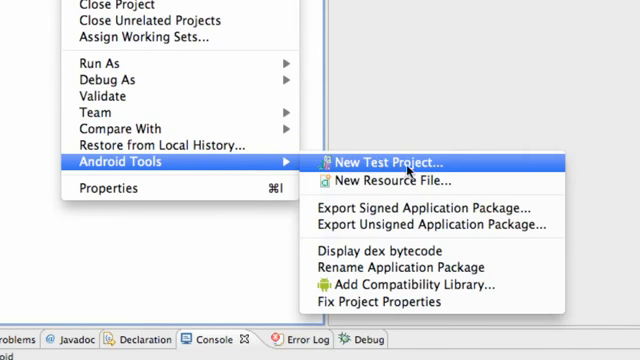
mouse_move(407, 211)
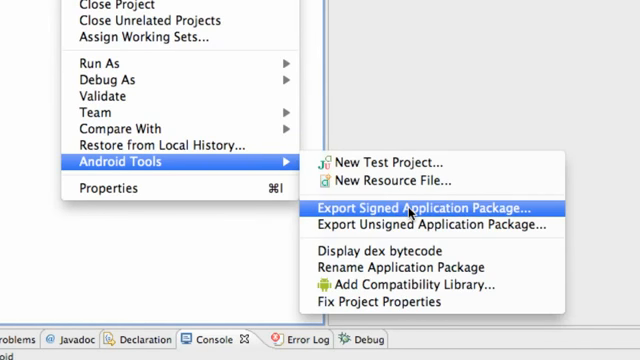
click(410, 210)
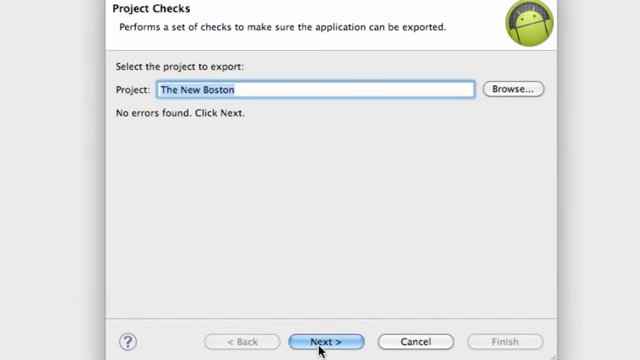
Create a new keystore named tnbkeystore in Documents/AndroidApps and set its password
click(321, 341)
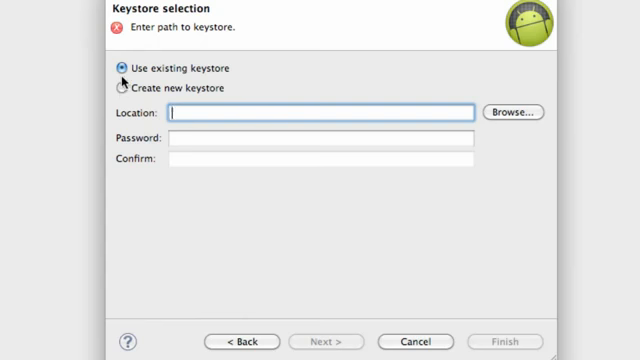
mouse_move(285, 75)
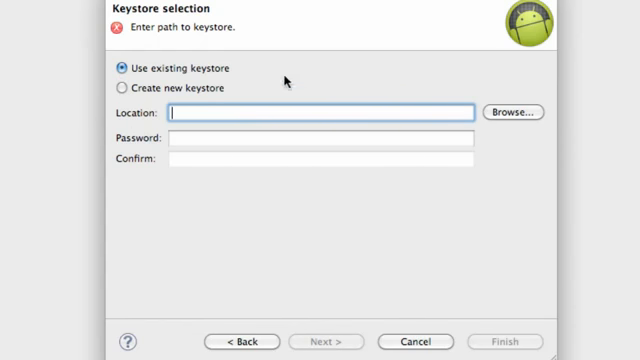
mouse_move(168, 110)
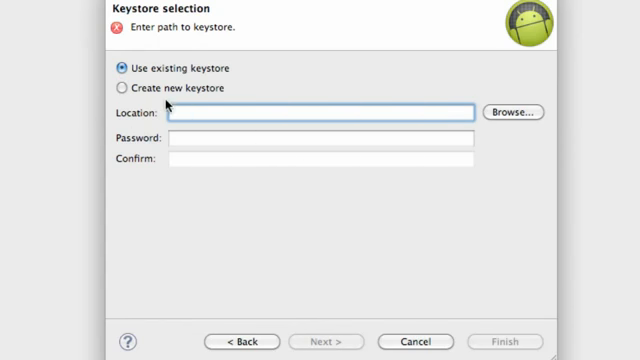
click(119, 89)
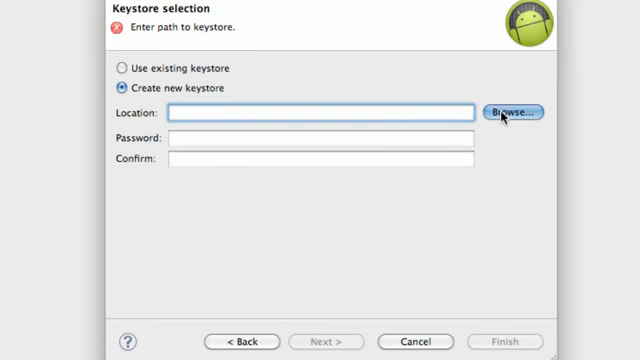
click(518, 111)
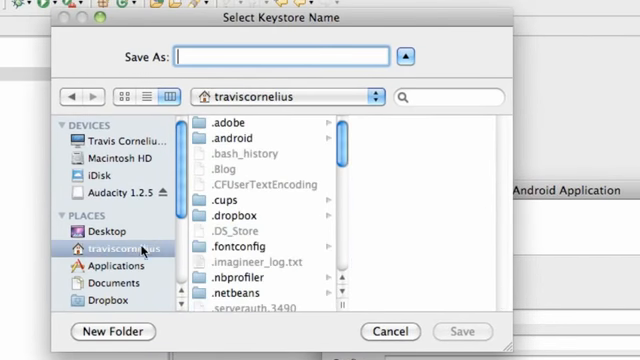
click(104, 283)
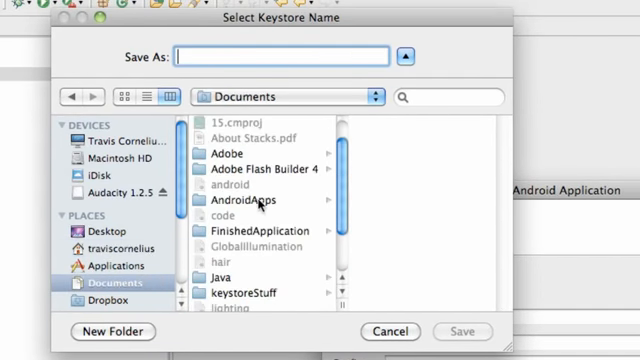
click(245, 203)
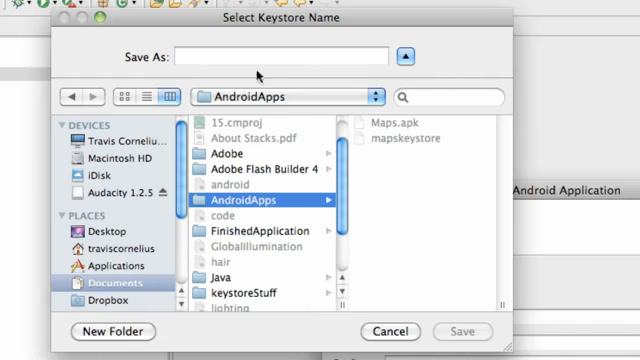
text(tr)
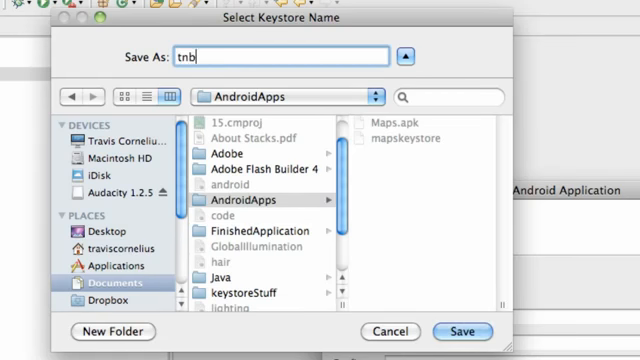
text(kay)
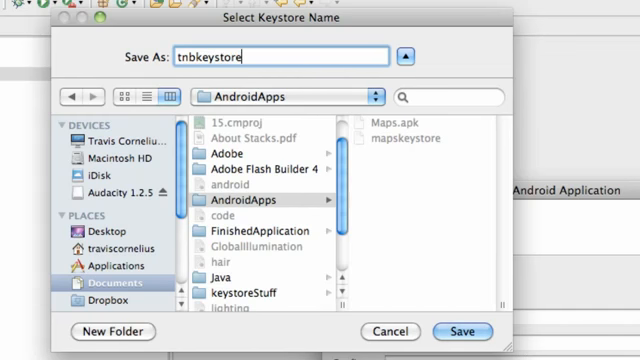
click(463, 332)
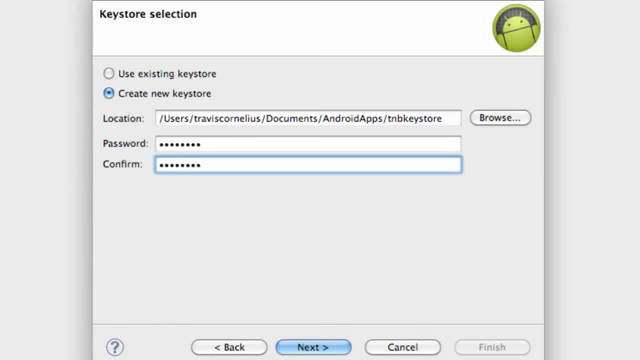
Define signing key tbnalias with a password, 1000-year validity and owner name travis
click(313, 347)
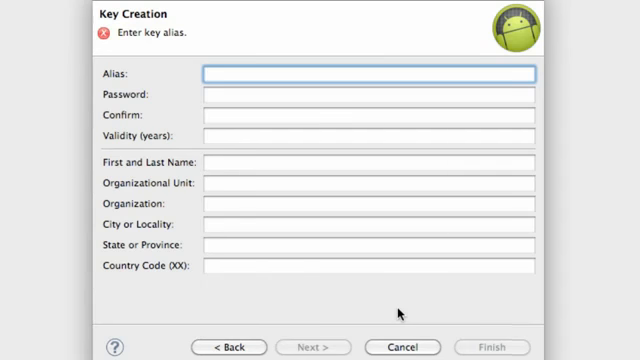
text(tbr)
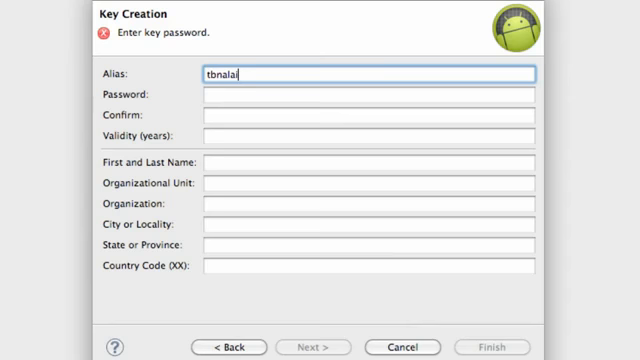
key(BackSpace)
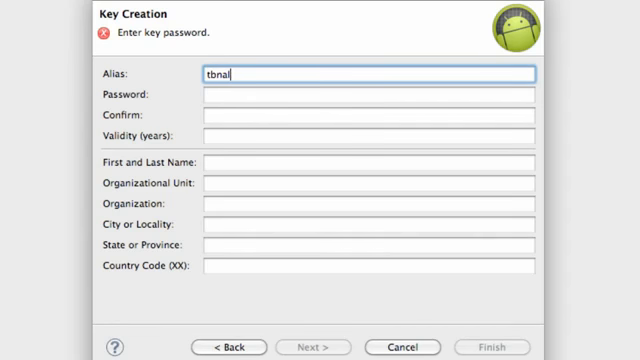
text(ia)
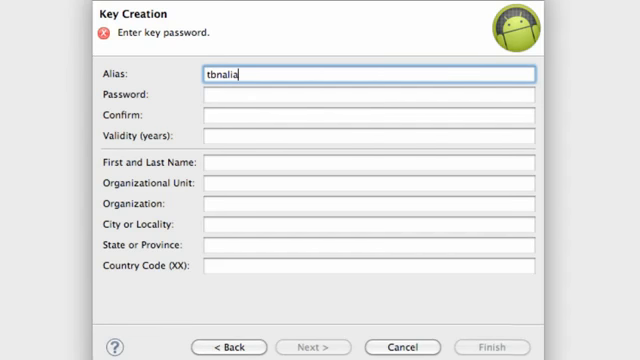
text(•••••)
click(369, 135)
text(1000)
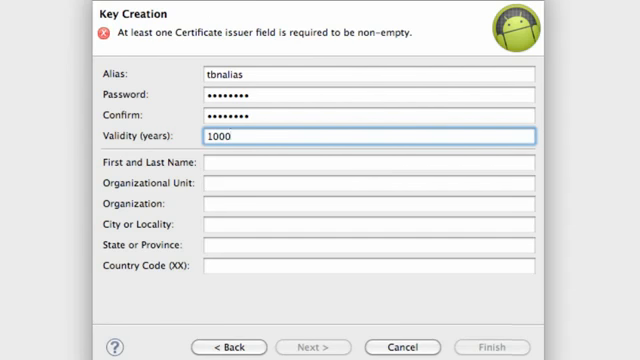
click(365, 161)
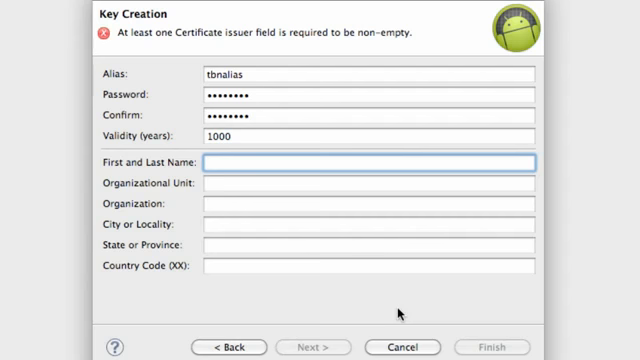
text(travis)
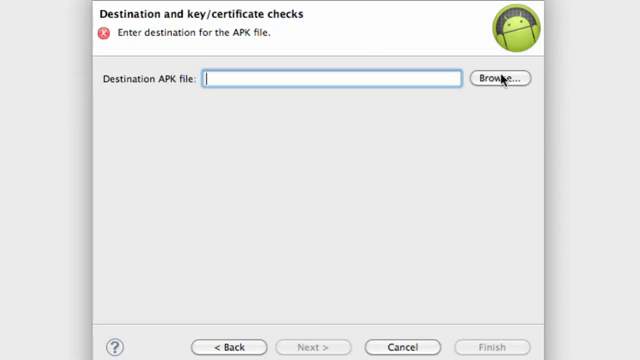
Choose the destination file for the signed APK
click(503, 78)
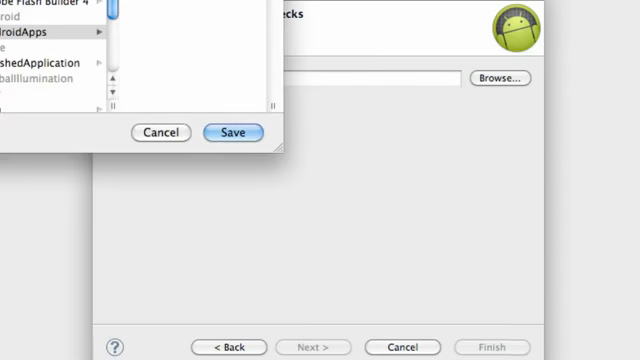
mouse_move(233, 133)
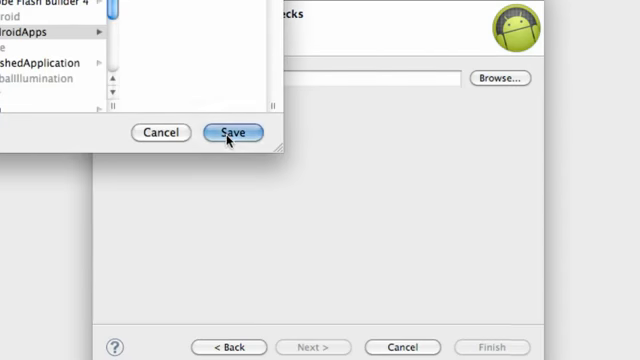
click(228, 133)
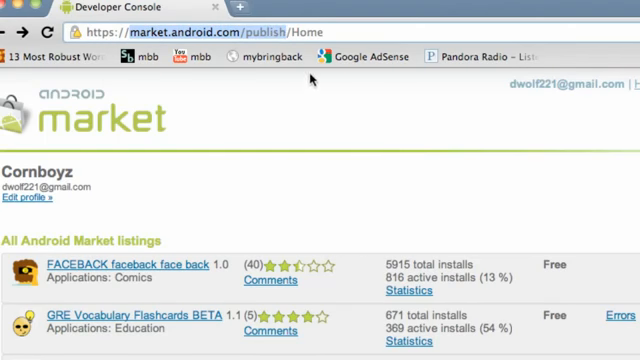
mouse_move(228, 82)
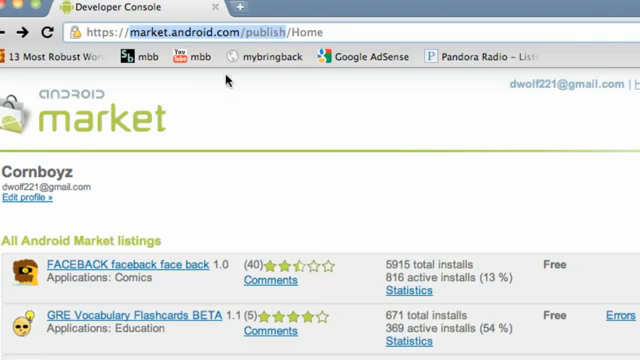
mouse_move(228, 137)
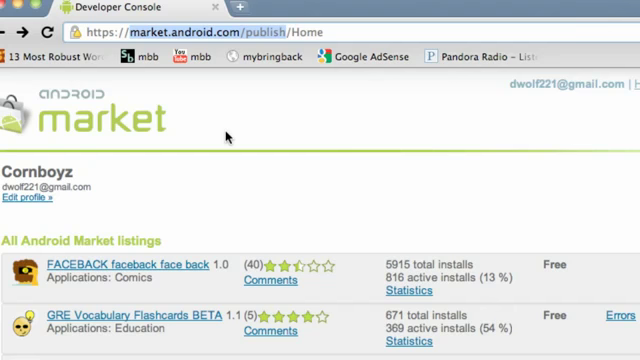
mouse_move(378, 320)
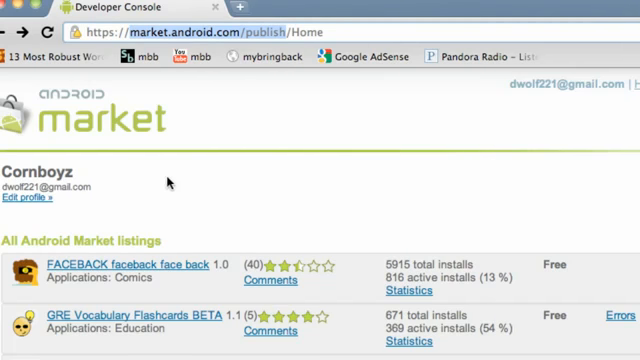
mouse_move(368, 188)
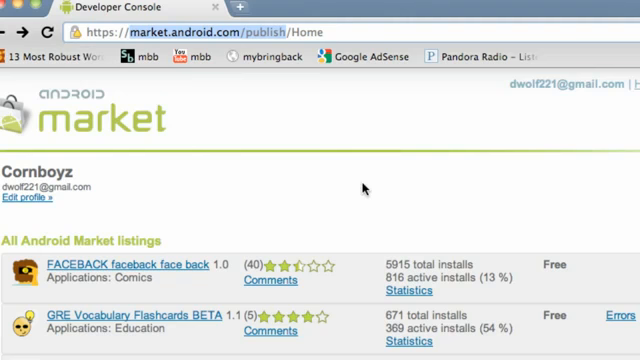
mouse_move(334, 232)
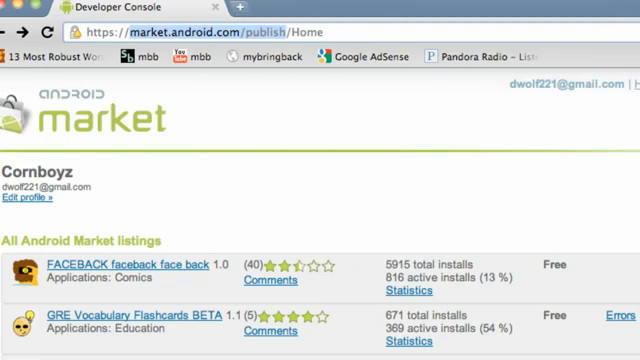
Upload The New Boston.apk from Documents/AndroidApps as a version 1.0 draft
scroll(down, 3)
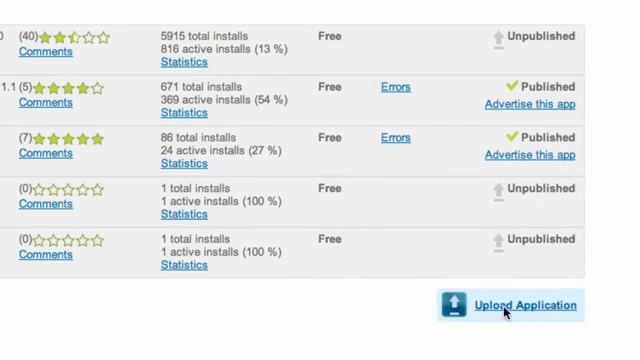
click(519, 307)
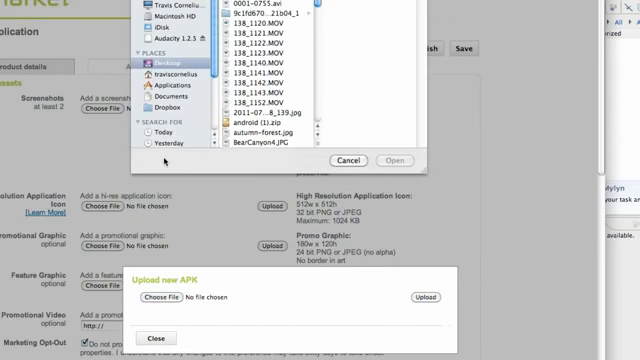
click(164, 95)
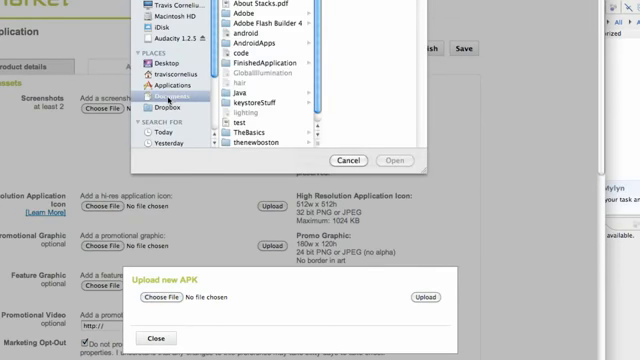
click(265, 43)
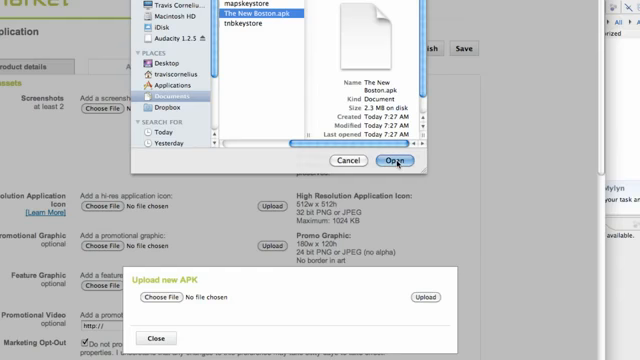
click(385, 160)
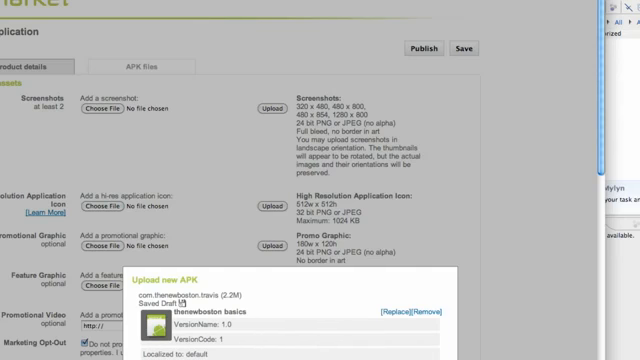
scroll(down, 3)
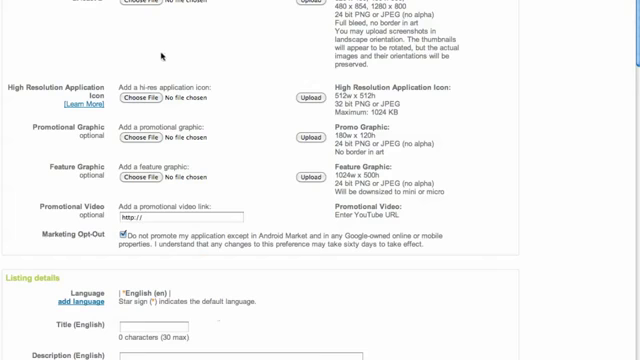
Upload screenboston.png and bostonmaps.png from the Desktop as listing screenshots
scroll(up, 3)
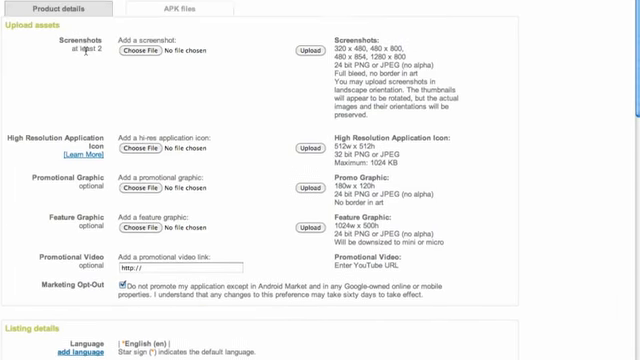
scroll(up, 3)
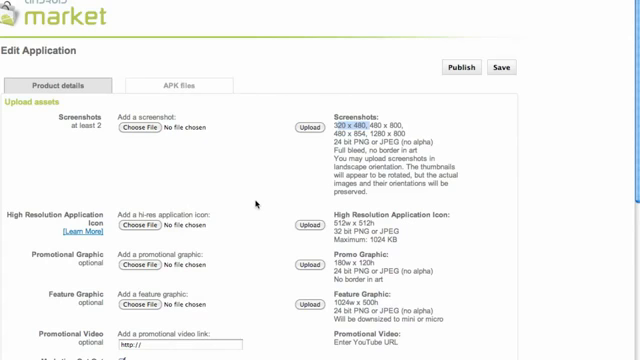
mouse_move(353, 115)
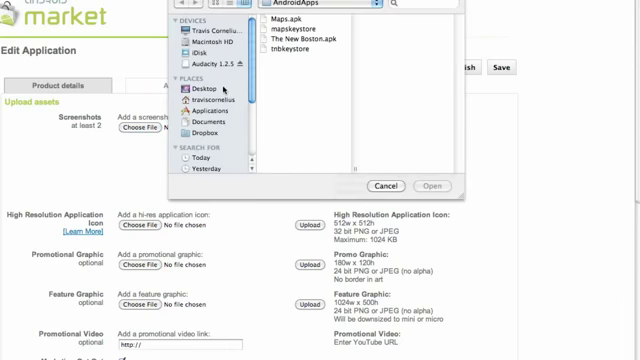
click(199, 88)
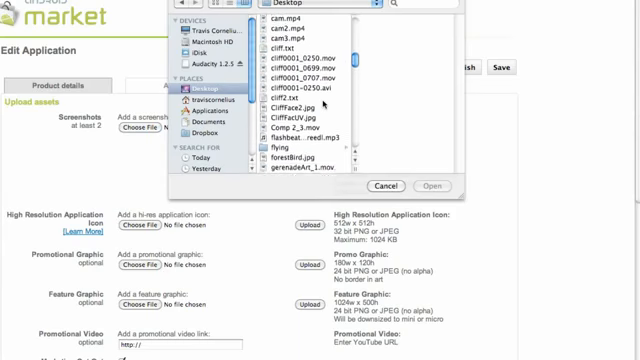
scroll(down, 3)
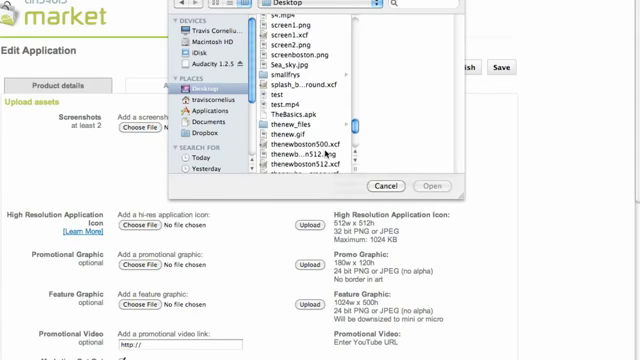
click(293, 132)
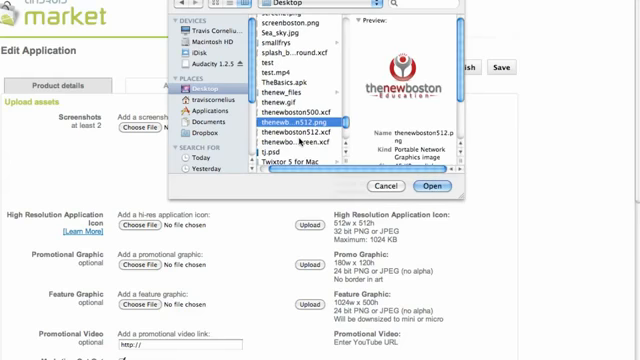
scroll(up, 3)
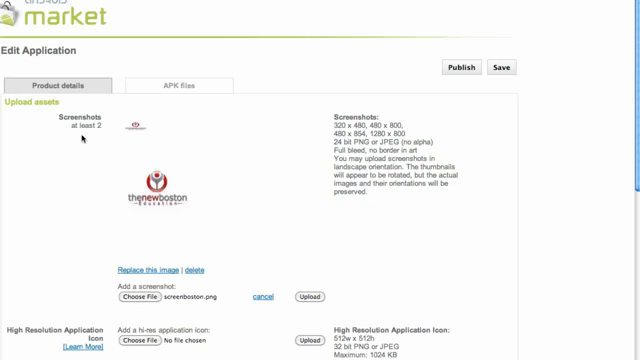
mouse_move(160, 254)
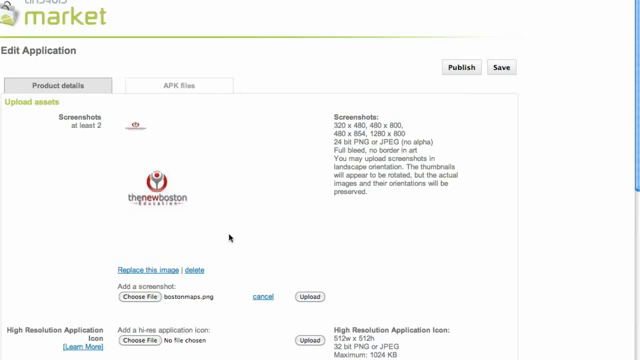
mouse_move(323, 293)
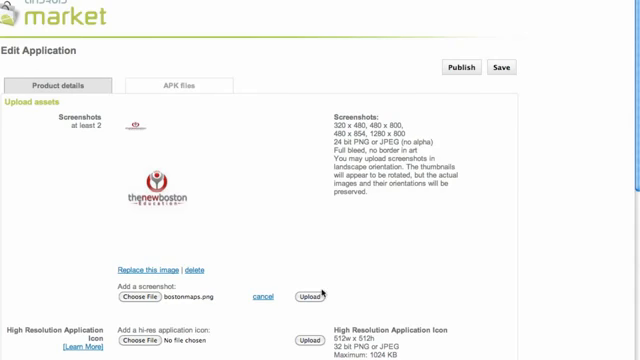
click(303, 301)
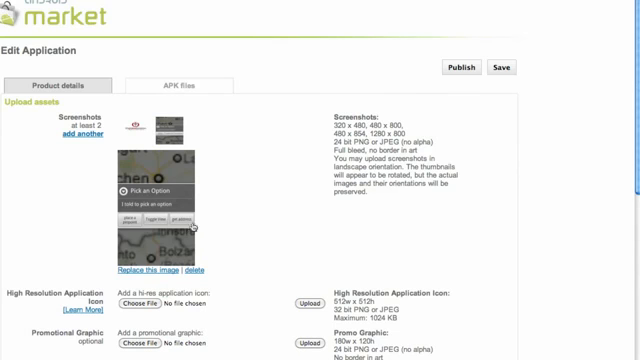
mouse_move(169, 285)
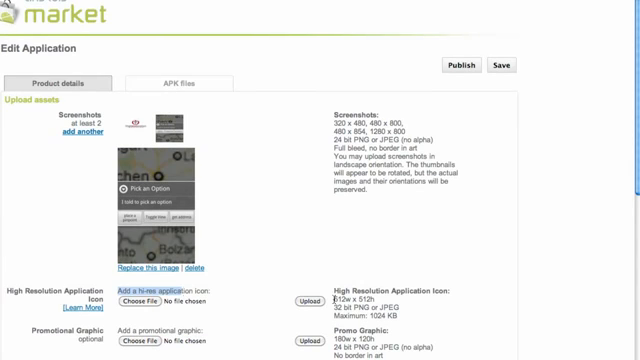
Upload thenewboston512.png as the 512x512 high-resolution application icon
double_click(350, 298)
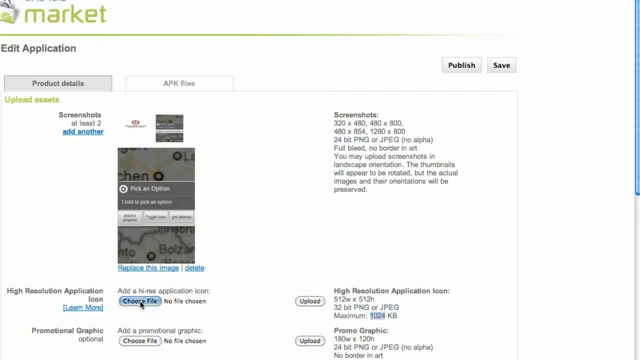
click(148, 296)
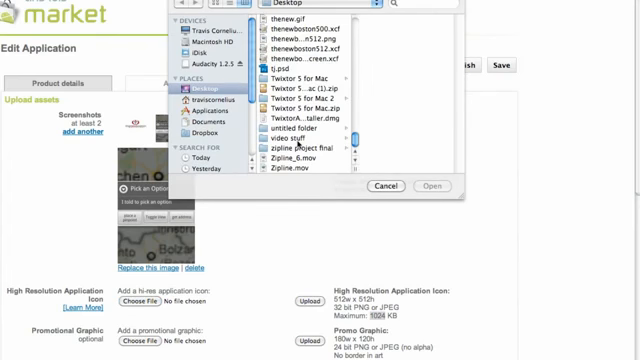
click(300, 46)
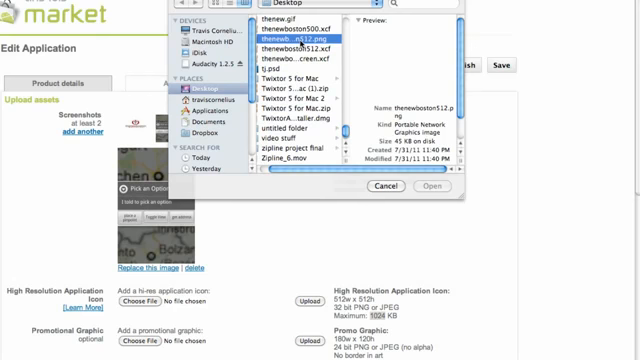
click(428, 188)
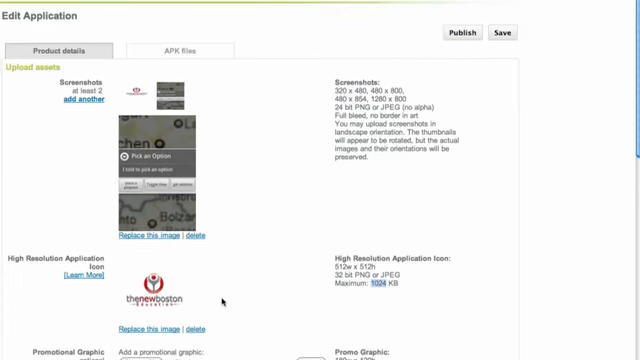
Enter the title 'thenewboston basics' and a 560-character app description
scroll(down, 3)
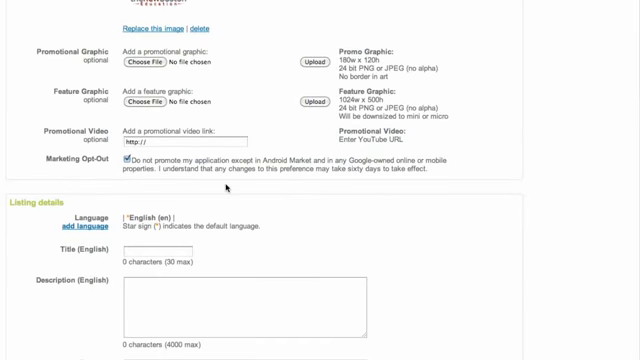
scroll(down, 3)
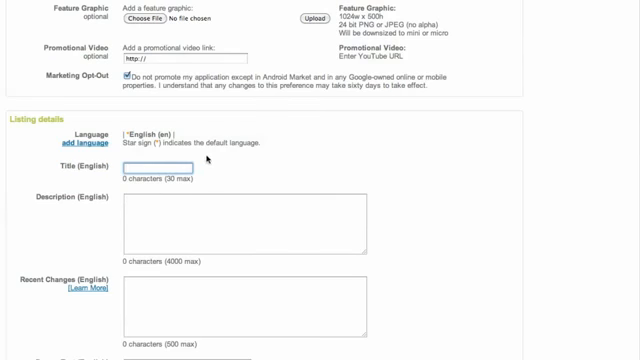
text(the)
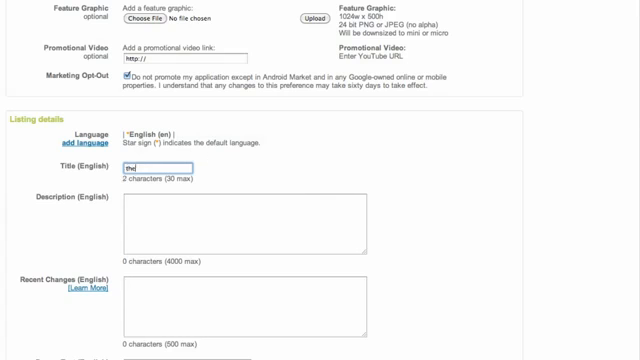
text(newboston)
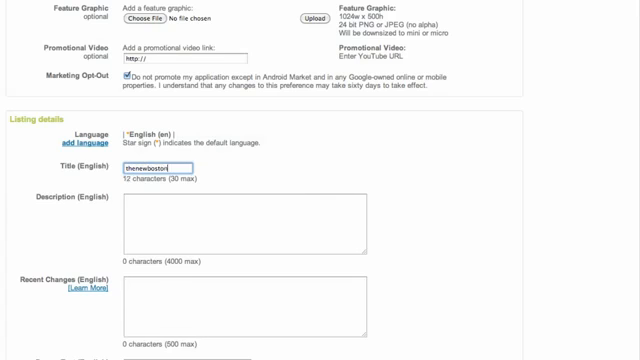
text(basics)
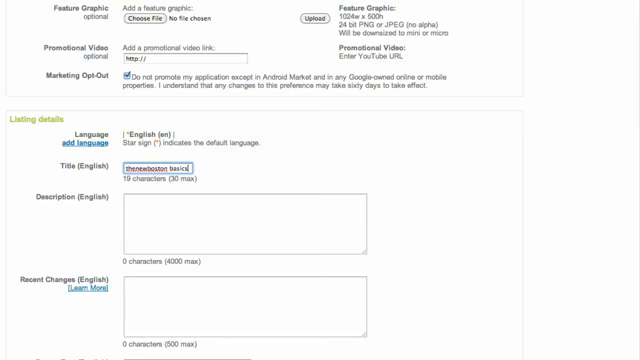
text(This app is pretty much pointless... unless you want to become an android)
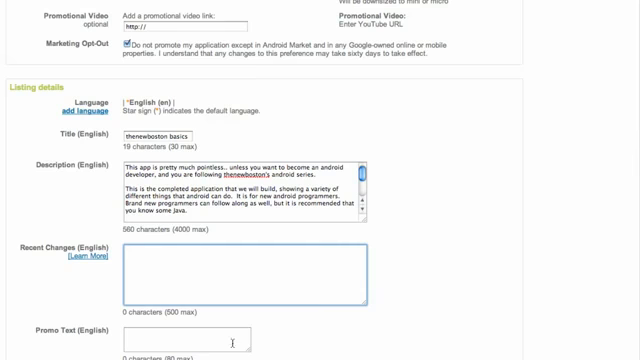
scroll(down, 3)
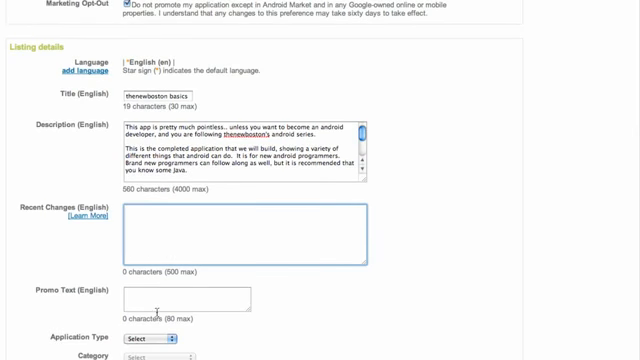
Set application type to Applications and category to Education, then review publishing options
scroll(down, 3)
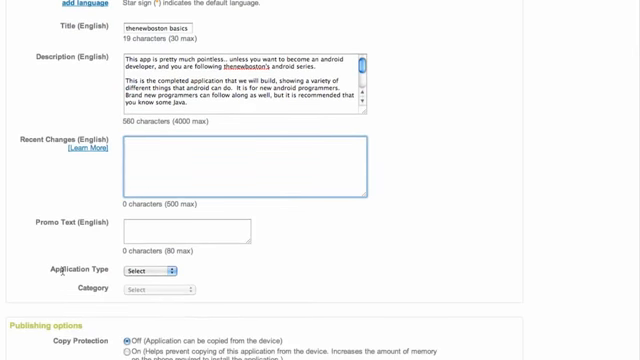
click(160, 274)
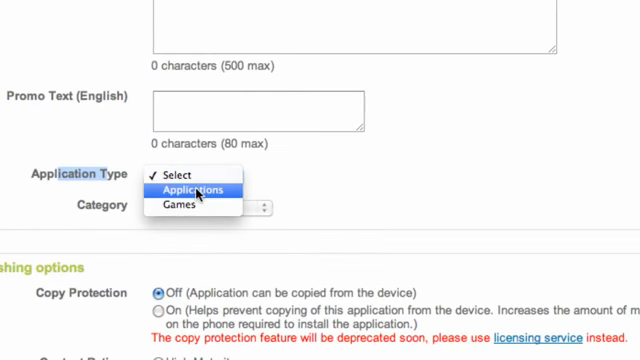
click(194, 191)
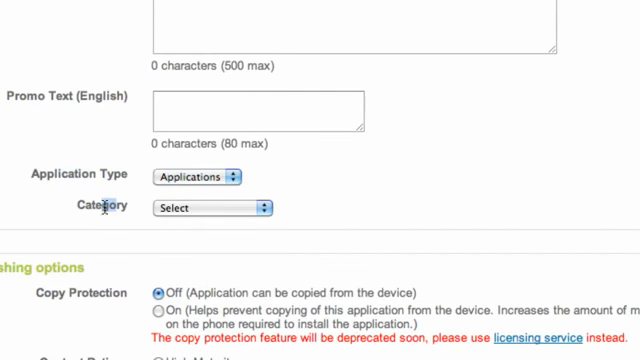
click(204, 208)
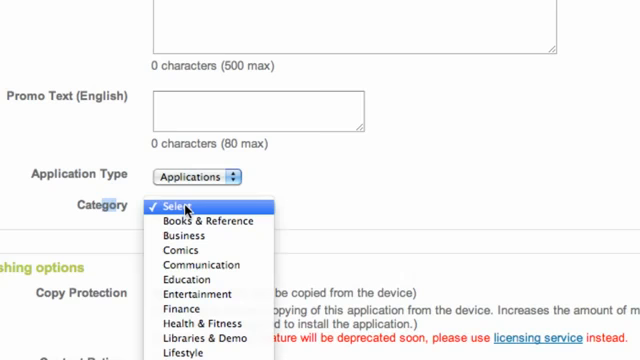
mouse_move(180, 313)
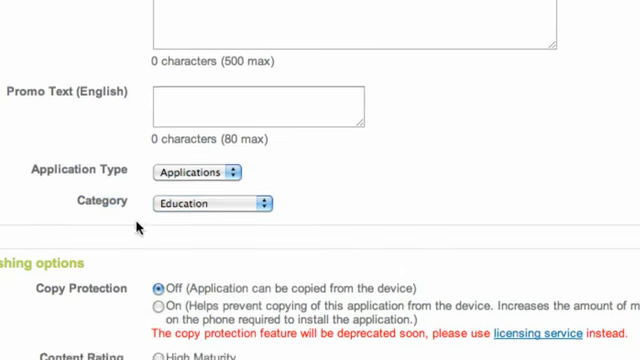
scroll(down, 3)
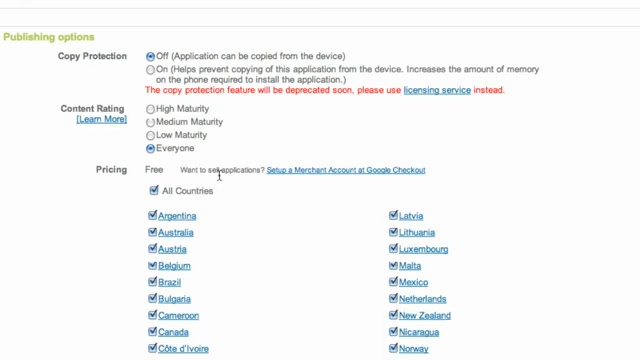
scroll(down, 3)
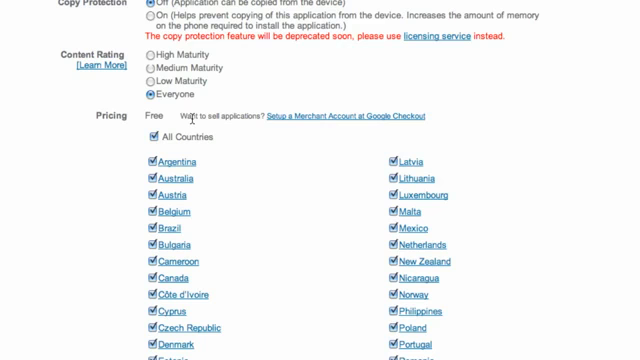
scroll(down, 3)
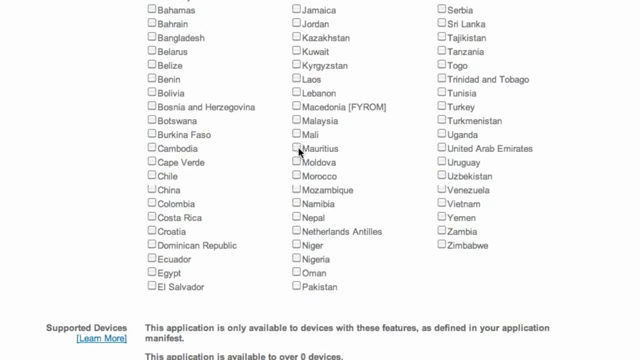
scroll(down, 3)
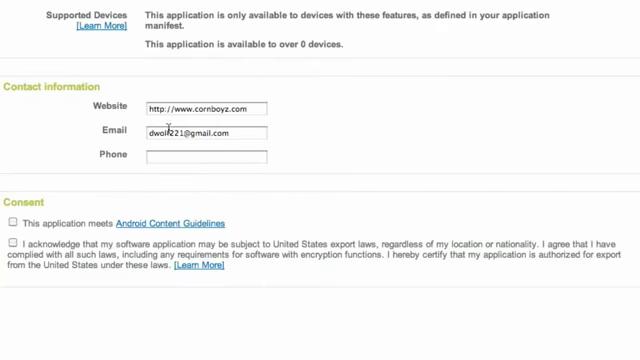
click(205, 106)
text(mybringback)
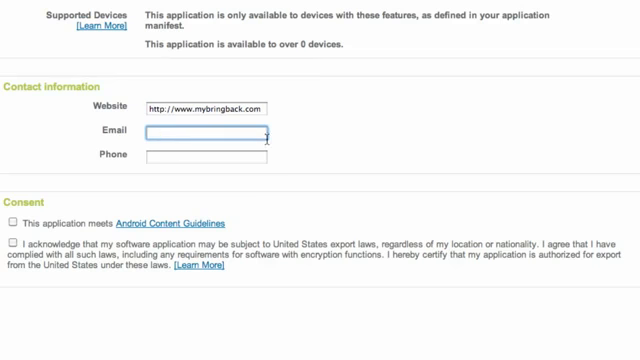
click(20, 222)
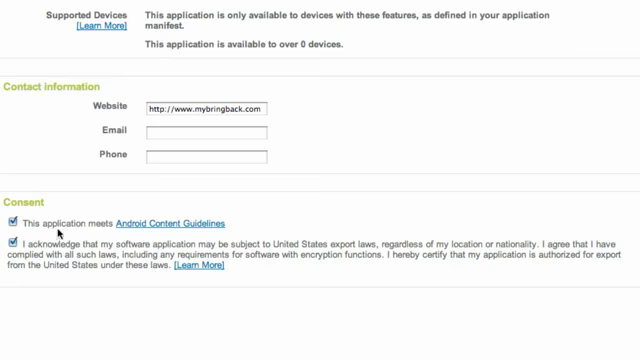
scroll(up, 3)
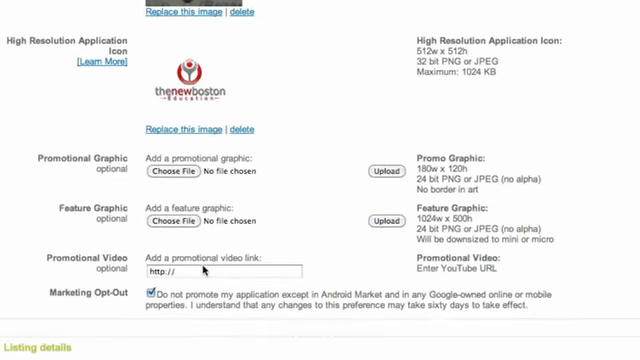
Switch to the APK files listing to see the new version 1.0 APK awaiting activation
click(237, 61)
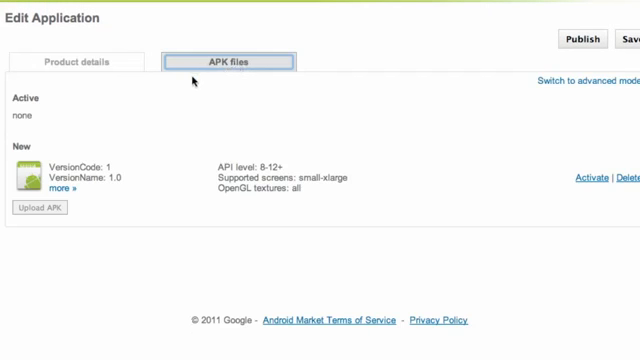
mouse_move(198, 78)
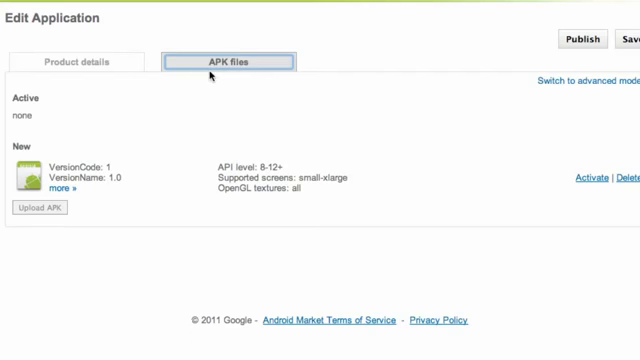
mouse_move(594, 178)
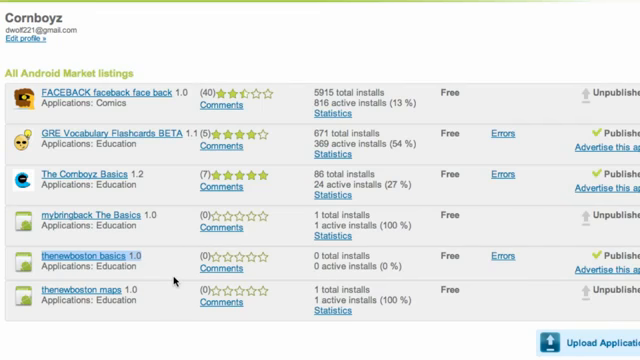
mouse_move(150, 287)
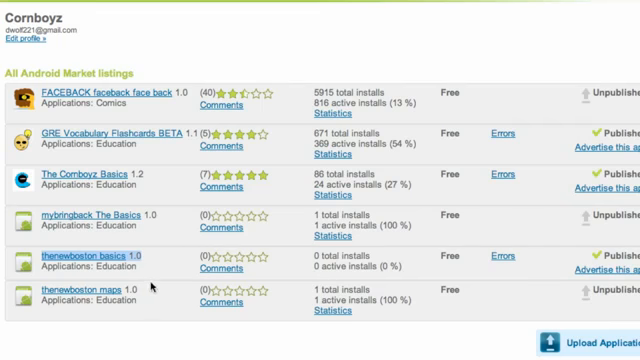